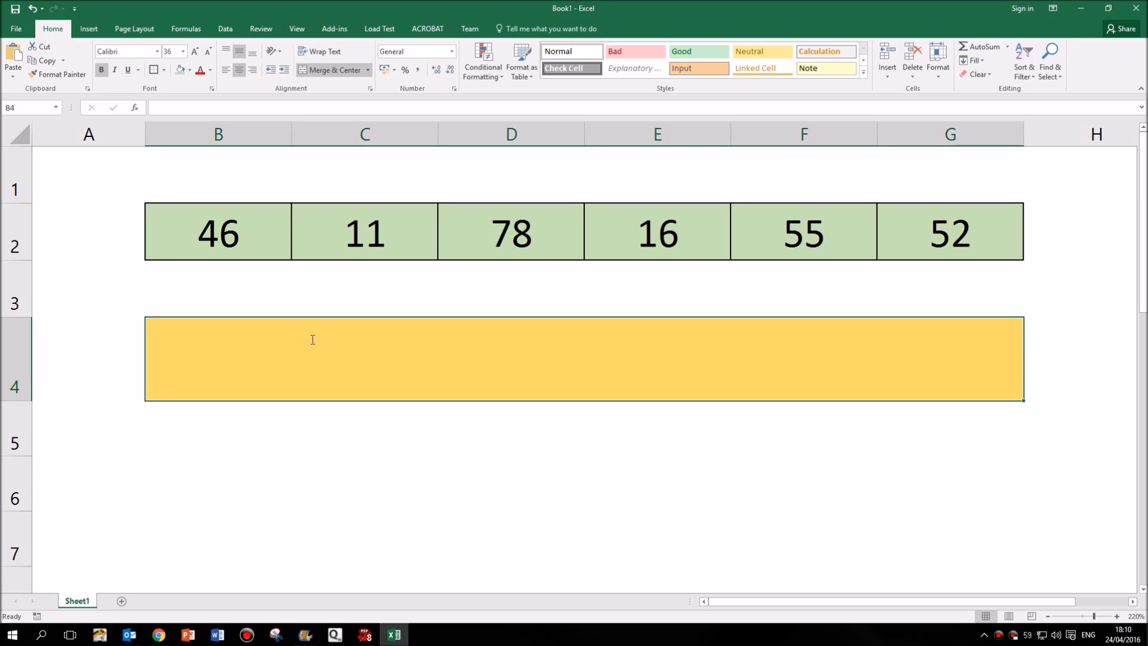
# - Enter ="The total is "&SUM(B2:G2) into merged cell B4
pyautogui.write('&')
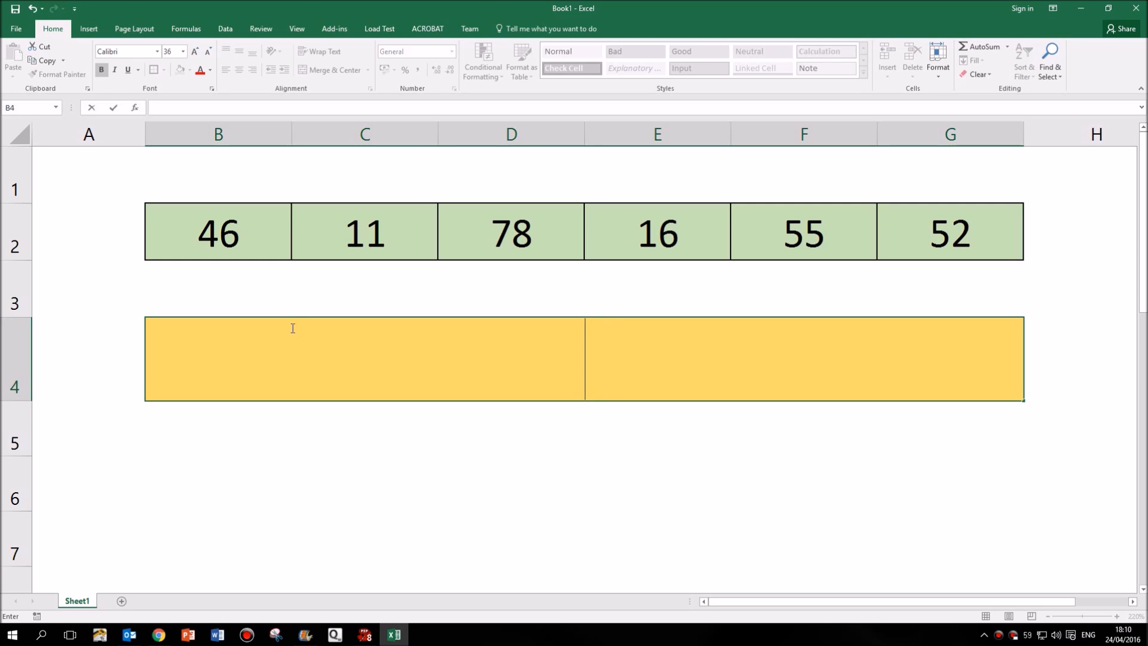
pyautogui.moveTo(458, 314)
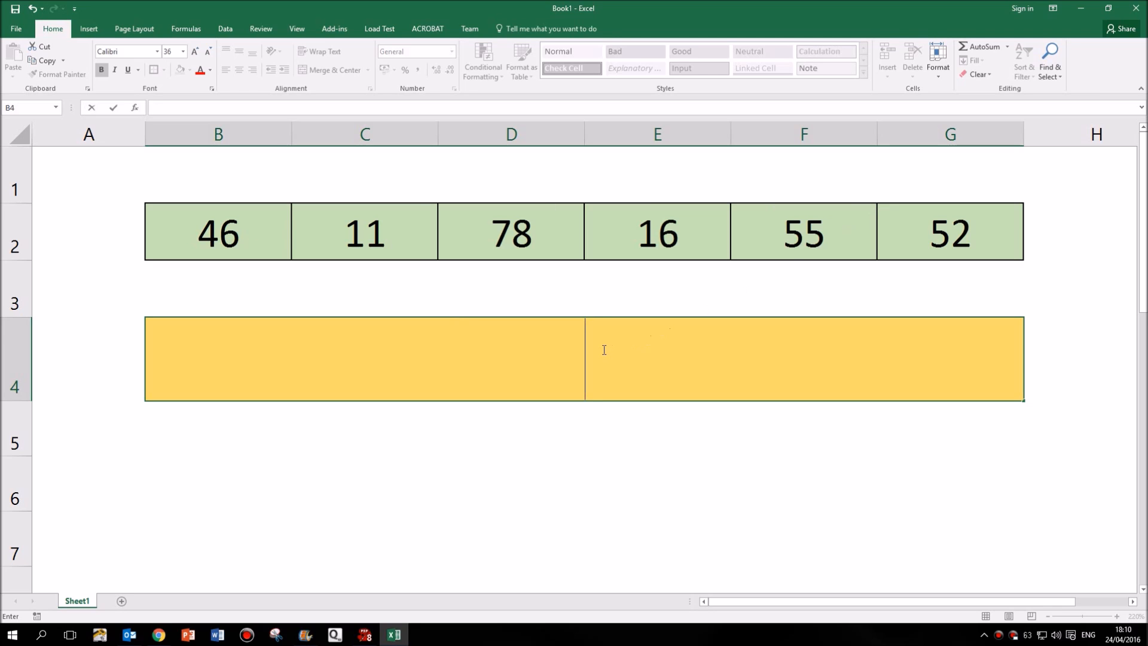
pyautogui.write('=')
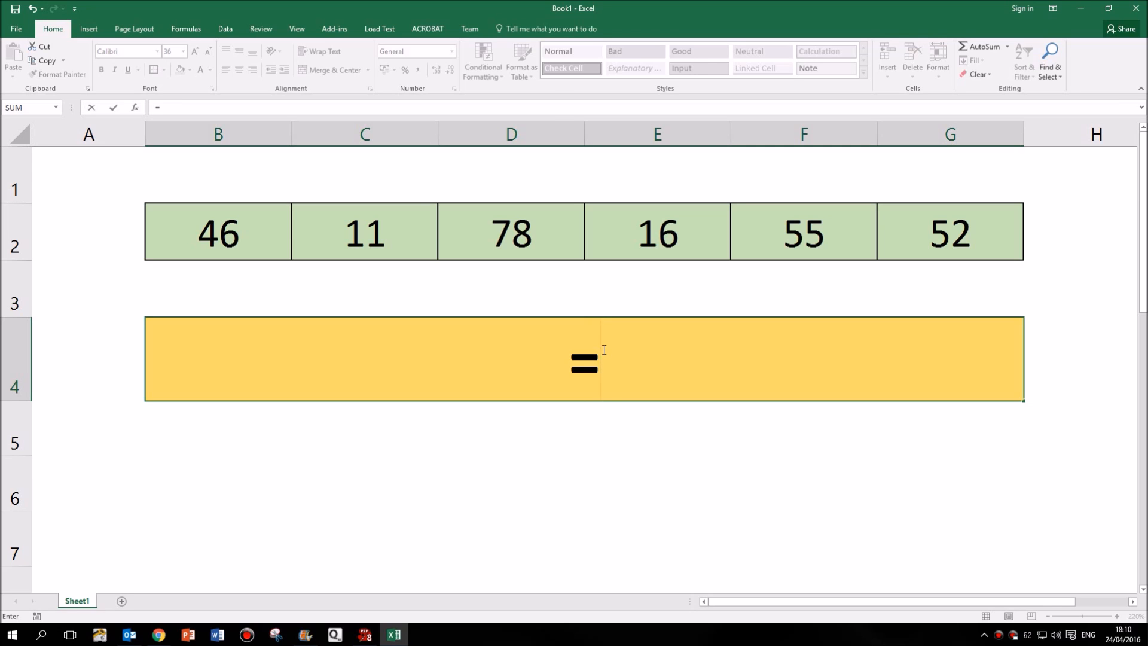
pyautogui.write('"The total')
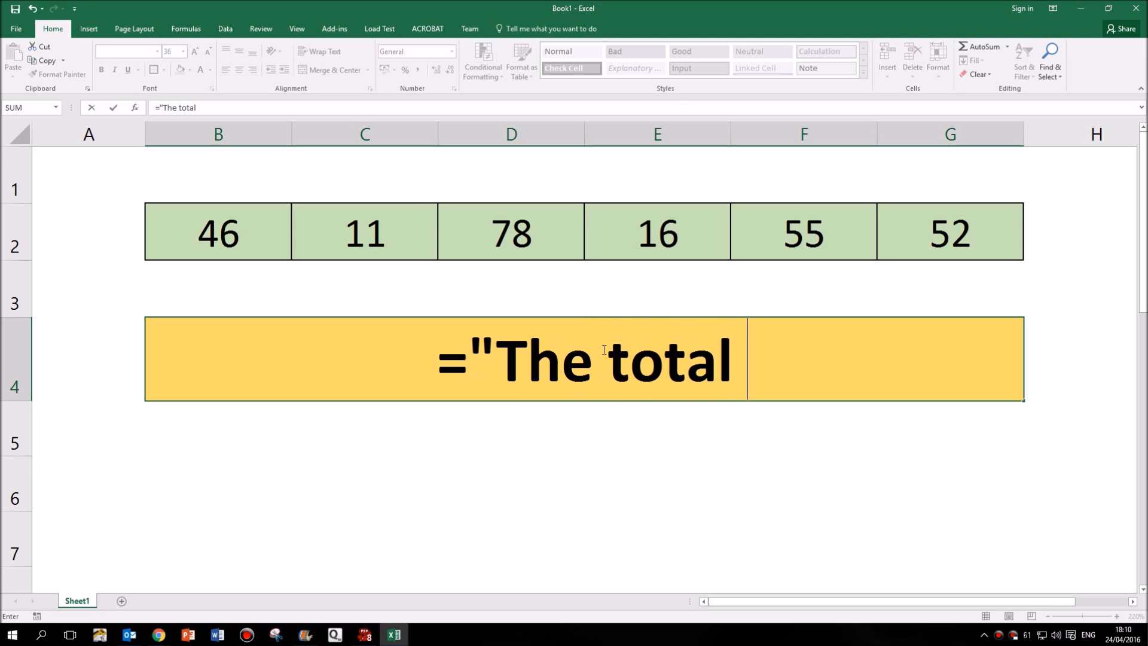
pyautogui.write('is')
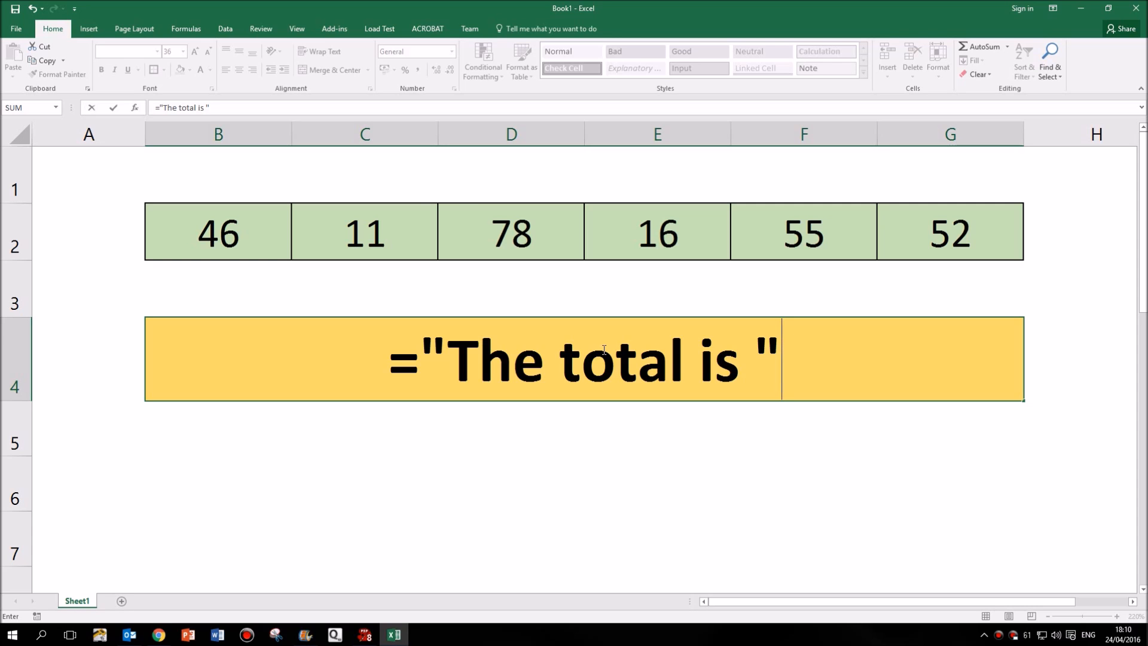
pyautogui.write('&')
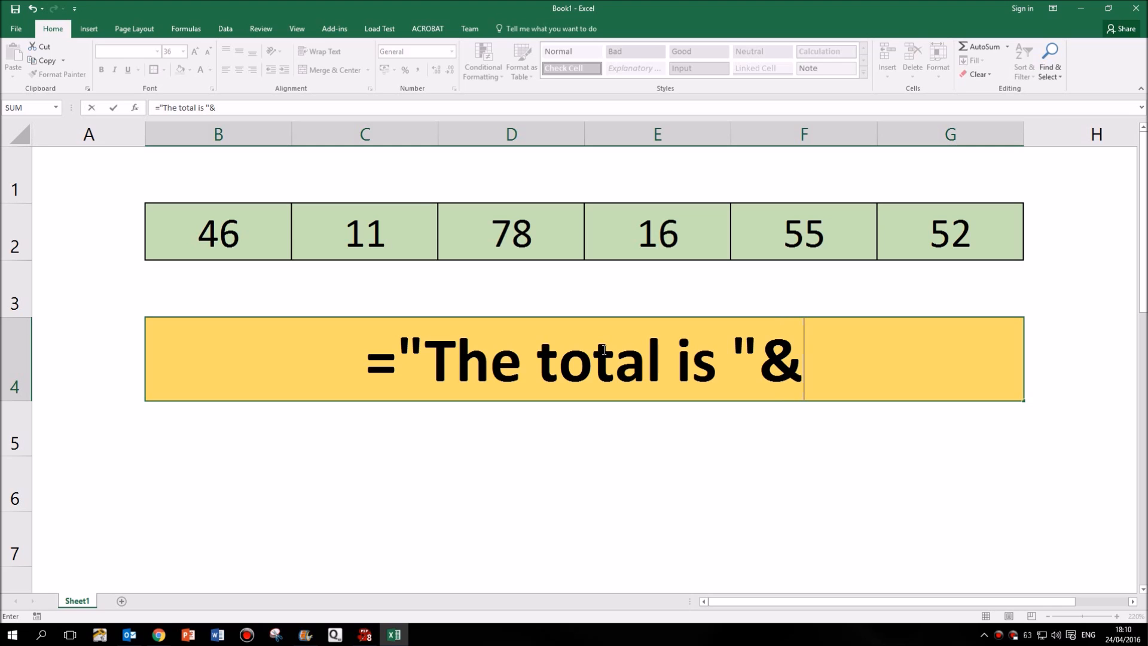
pyautogui.write('SUM(')
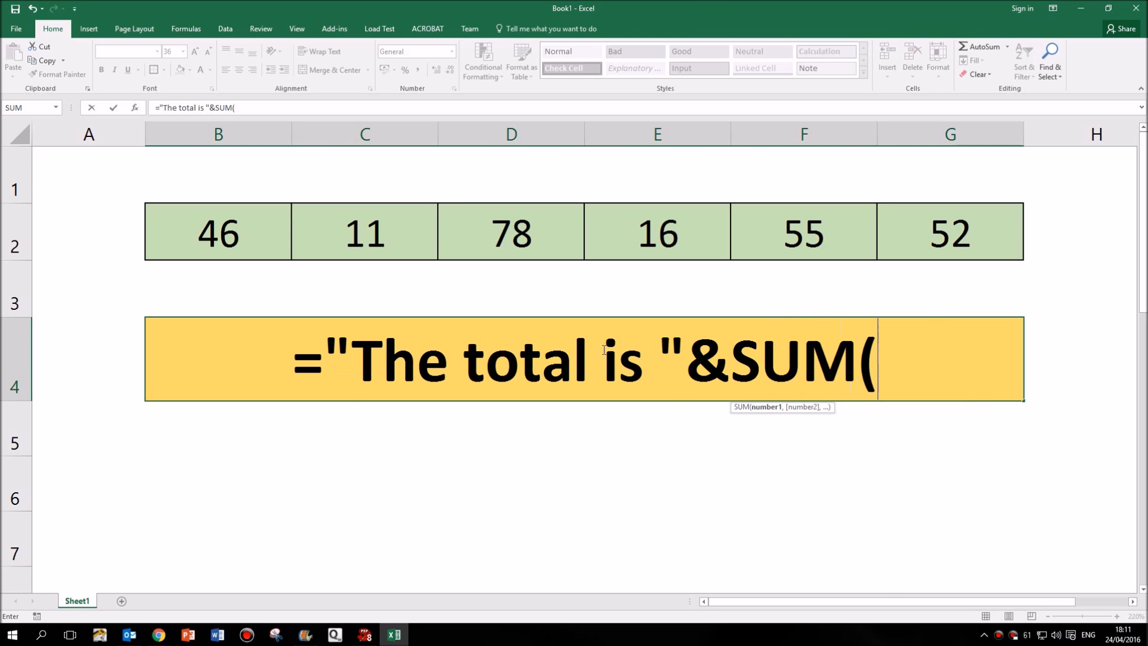
pyautogui.moveTo(218, 232); pyautogui.dragTo(364, 233)
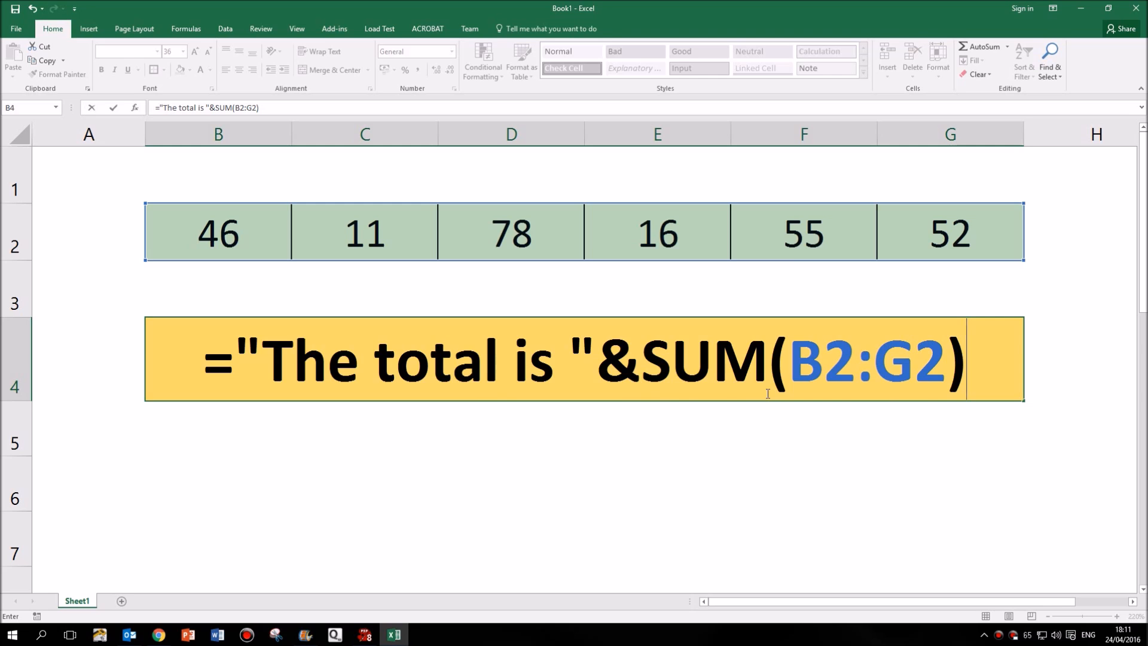
pyautogui.press('Enter')
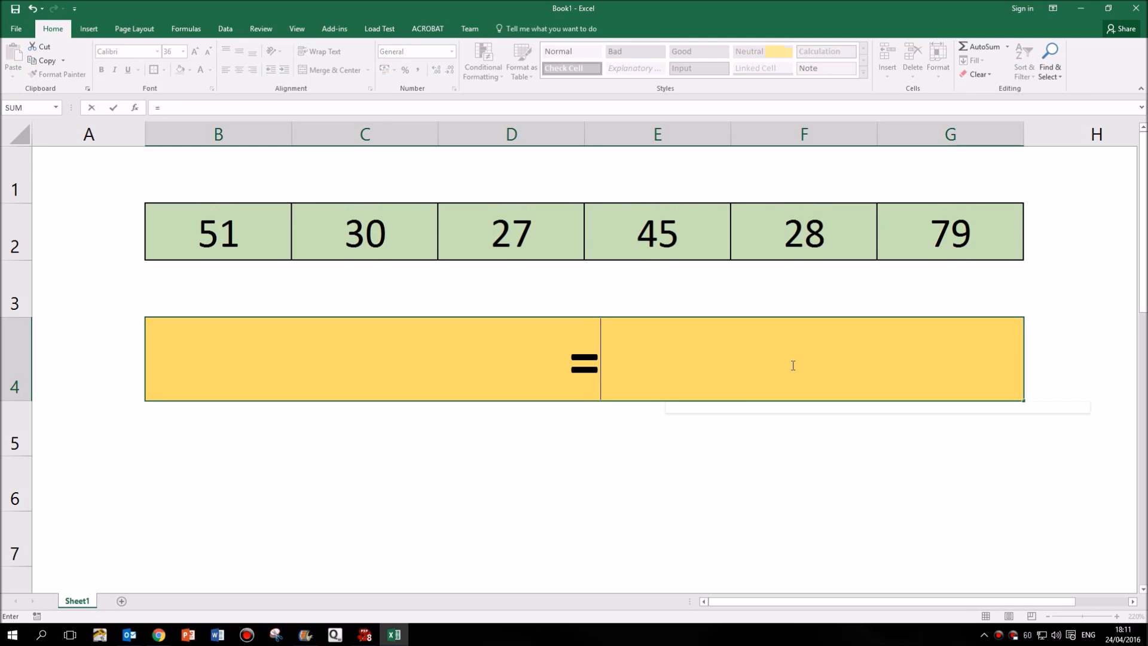
# - Enter =SUM(B2:G2)&" is the total" in B4 so it reads "233 is the total"
pyautogui.write('SUM(')
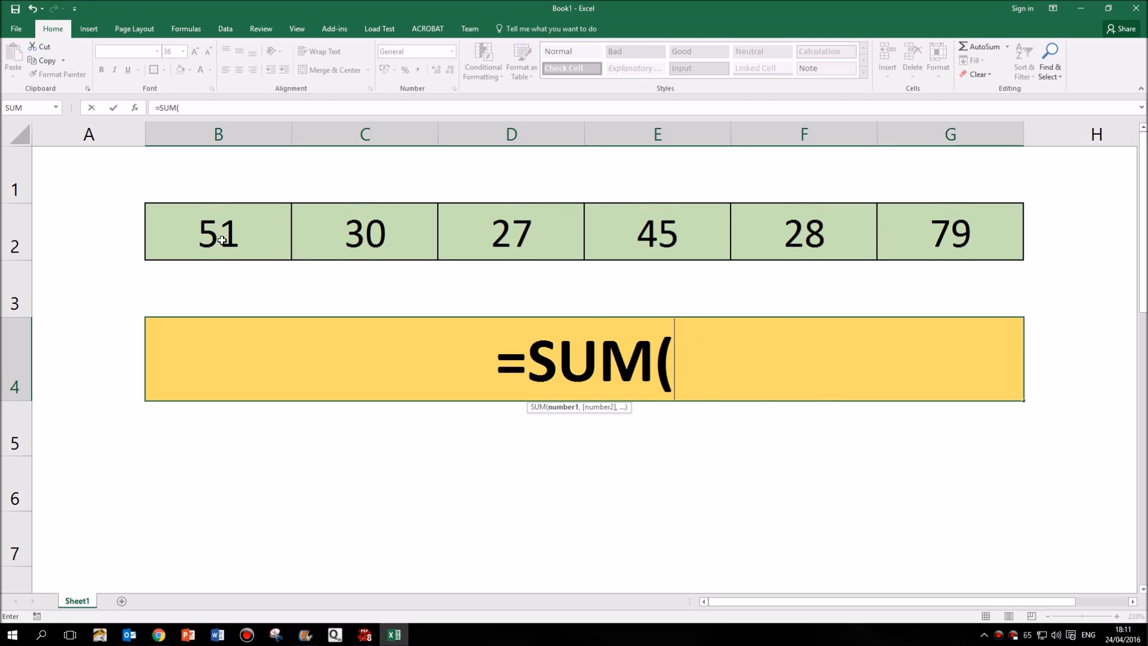
pyautogui.moveTo(218, 233); pyautogui.dragTo(950, 233)
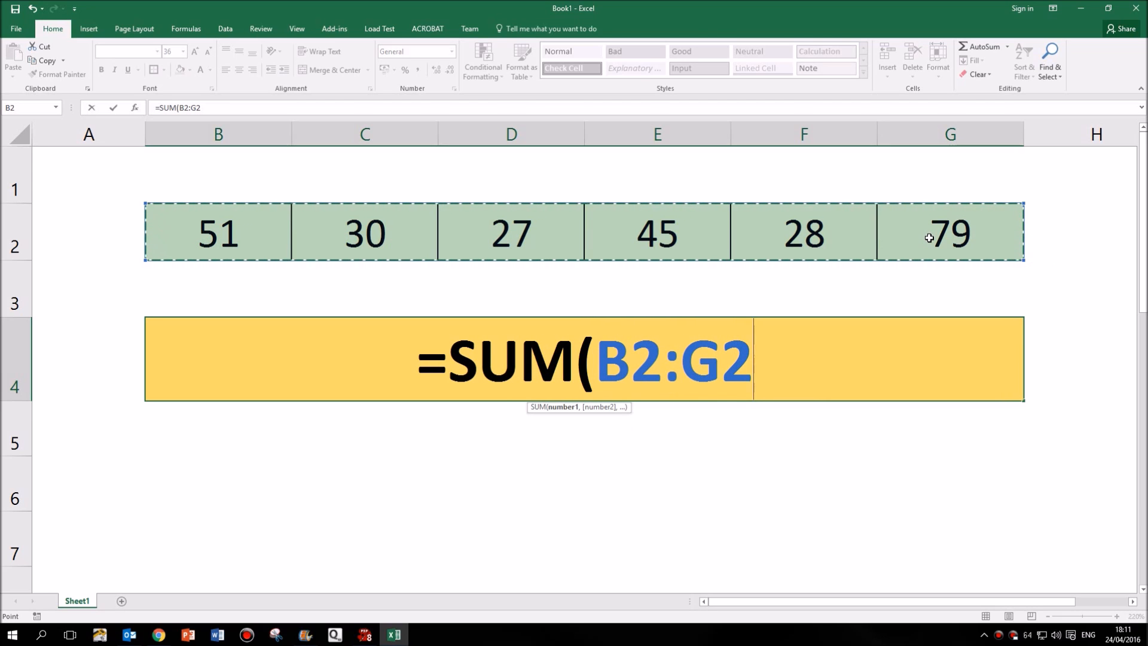
pyautogui.write(')&')
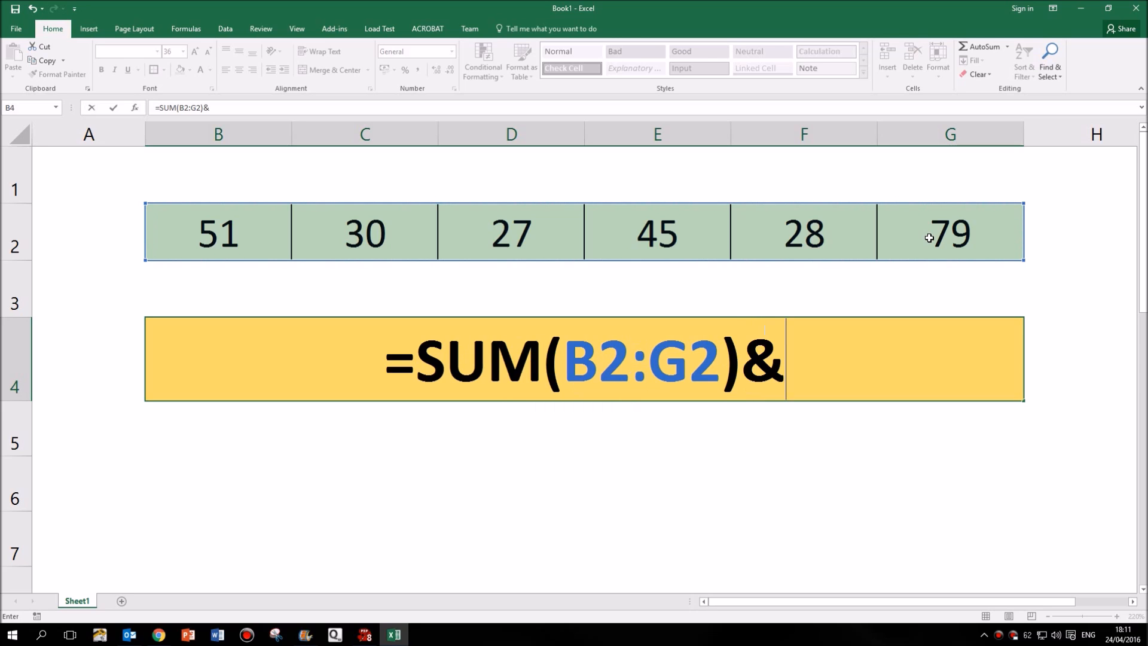
pyautogui.write('"')
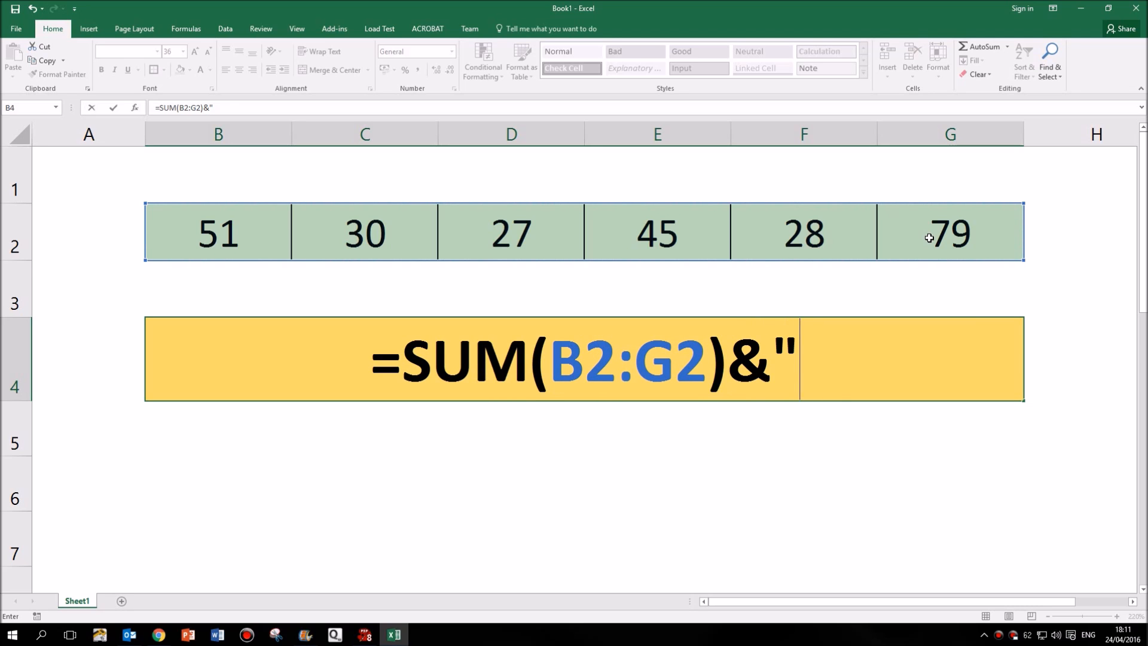
pyautogui.write('is the total')
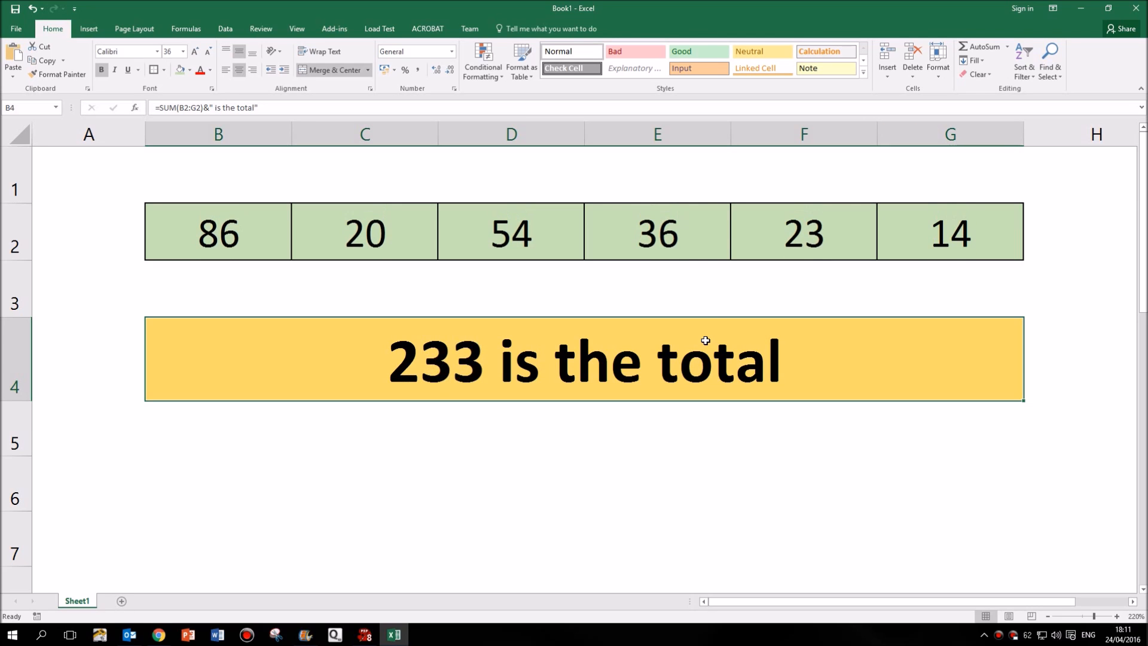
pyautogui.moveTo(702, 353)
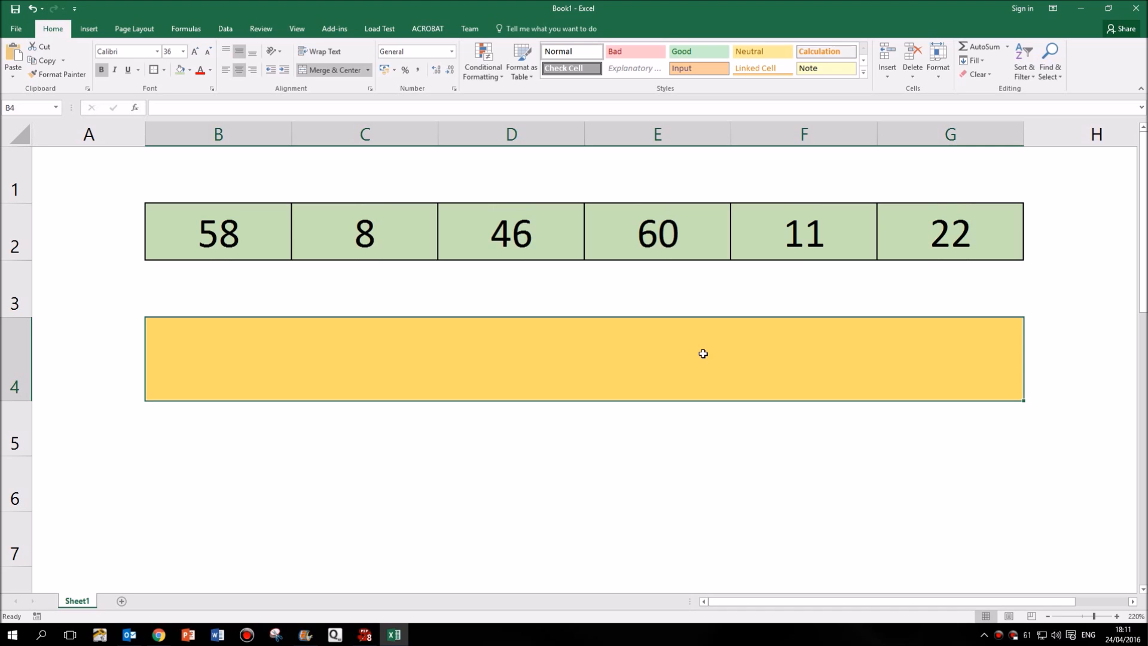
# - Type ="The number "&SUM(B2:G2)&" is the total" into merged cell B4
pyautogui.write('=')
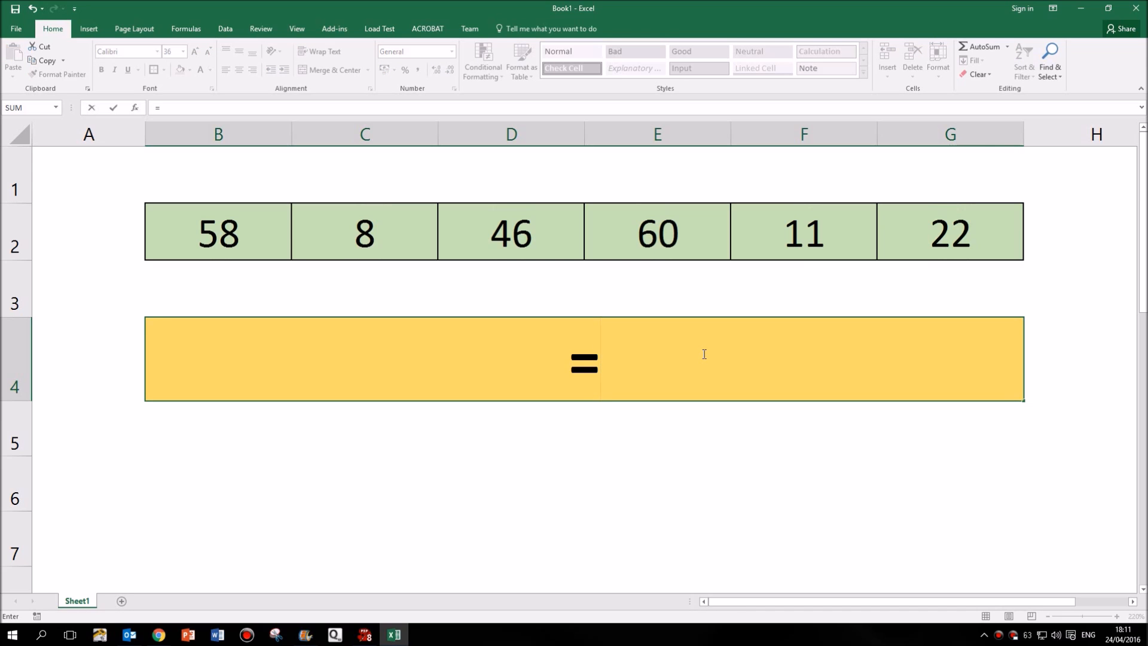
pyautogui.write('"The number')
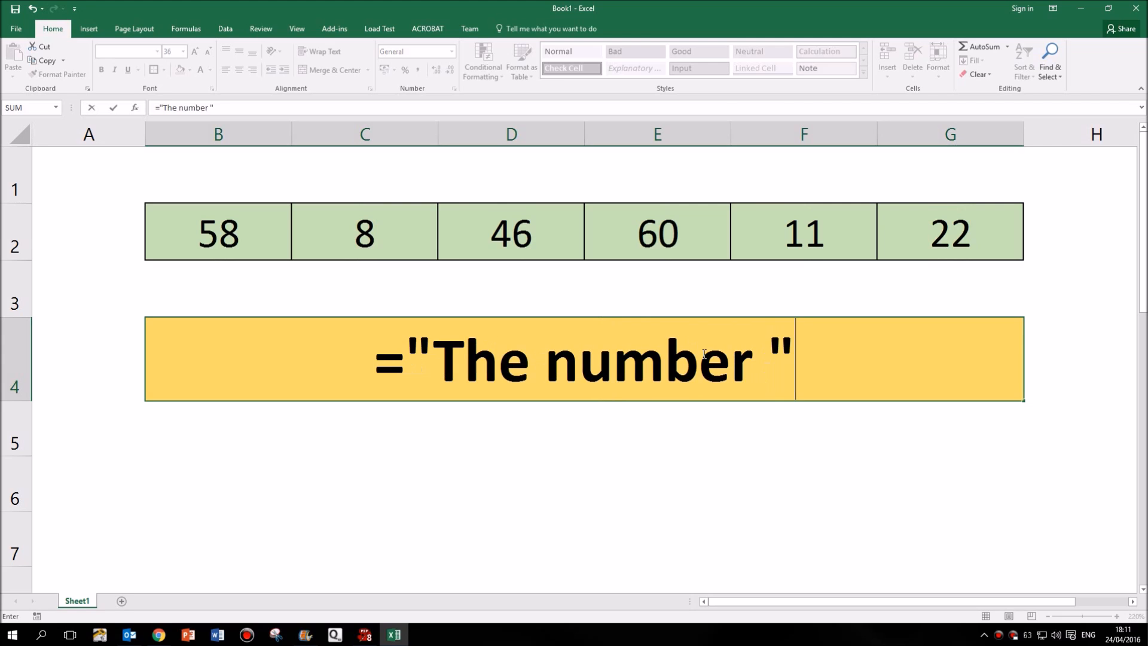
pyautogui.write('&')
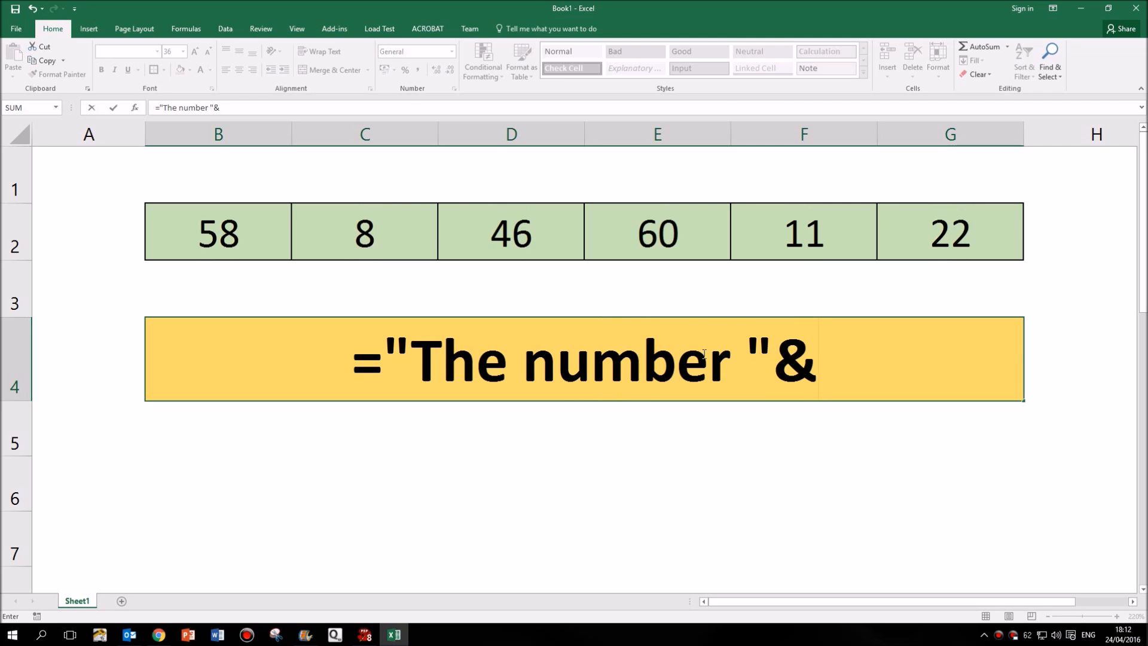
pyautogui.moveTo(218, 242)
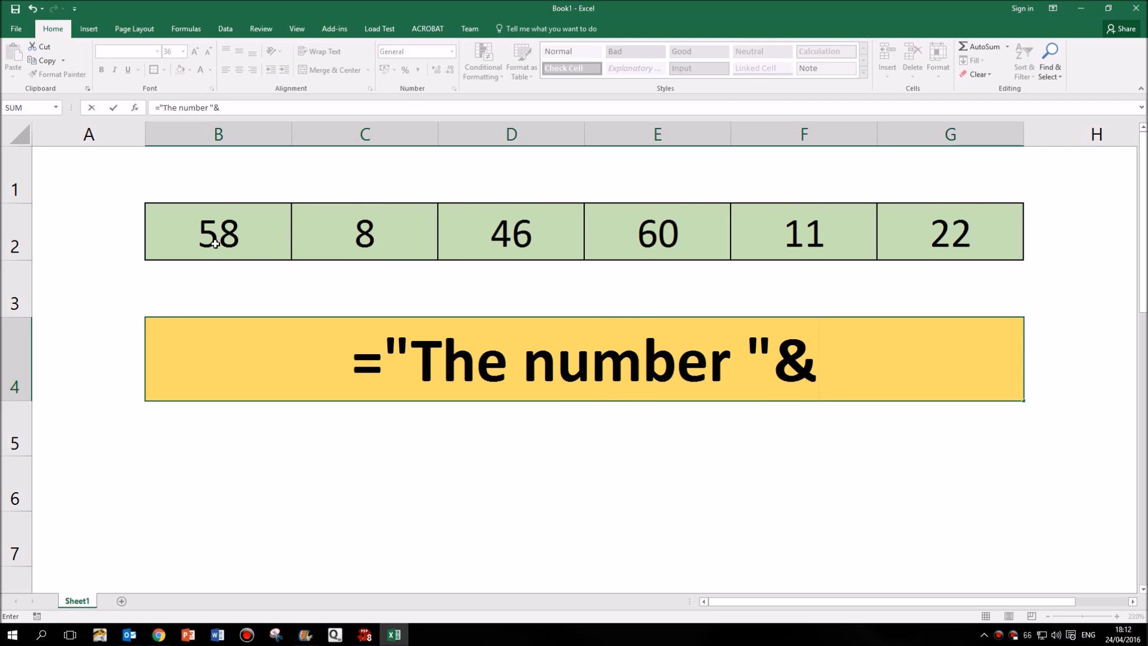
pyautogui.write('SUM(')
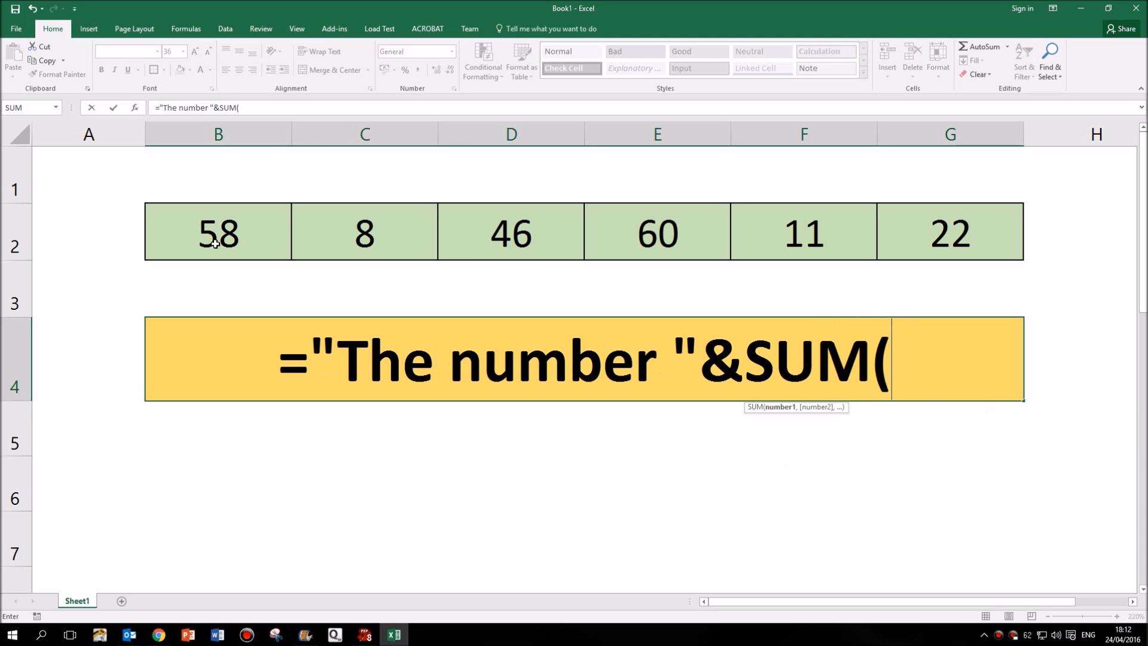
pyautogui.moveTo(218, 232); pyautogui.dragTo(950, 232)
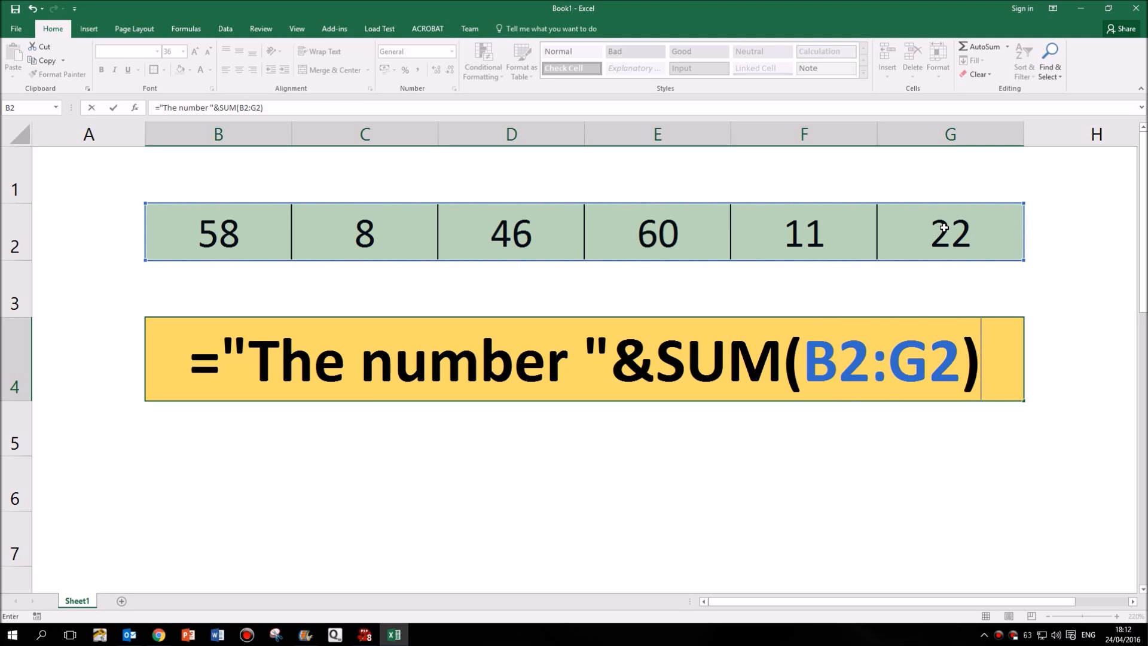
pyautogui.write('&')
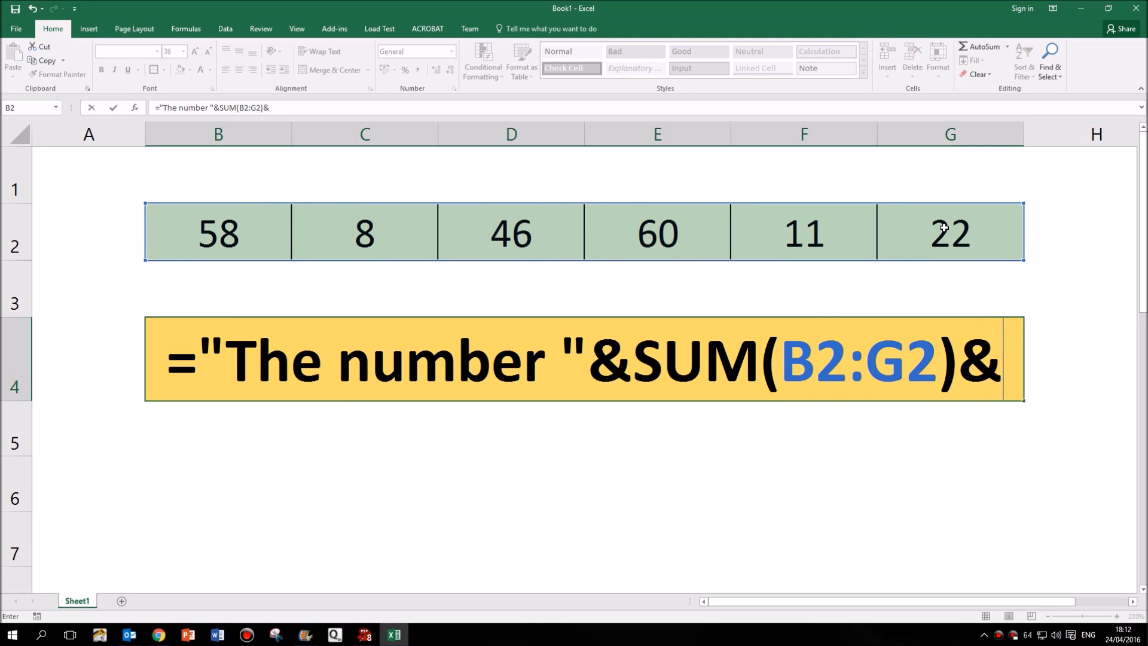
pyautogui.write('"')
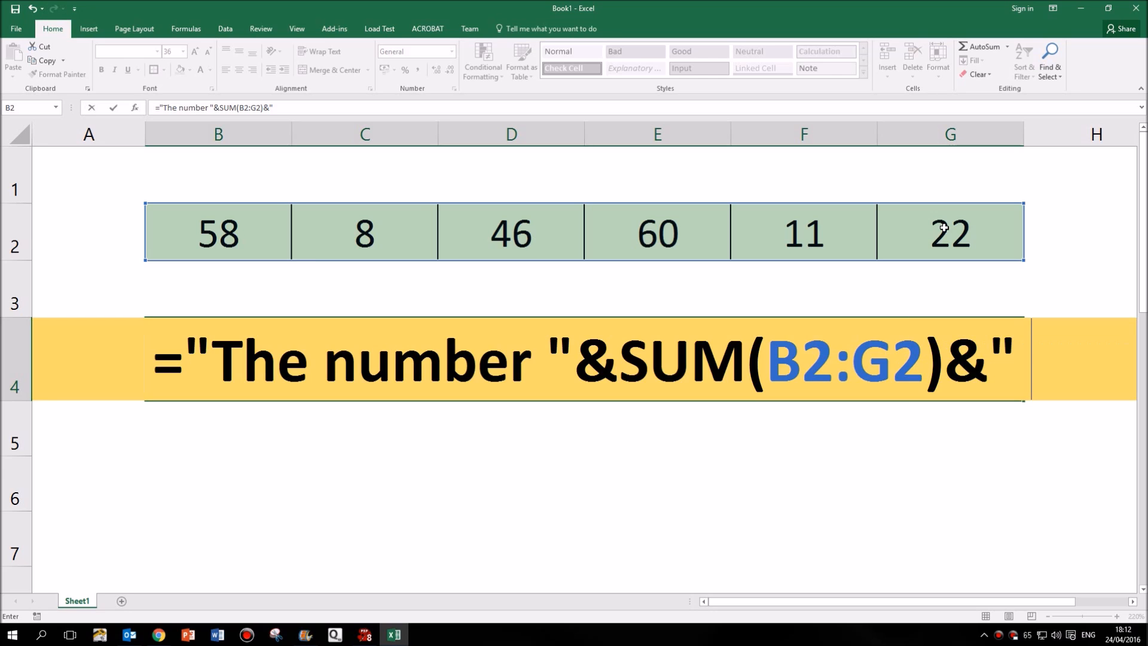
pyautogui.write('is the')
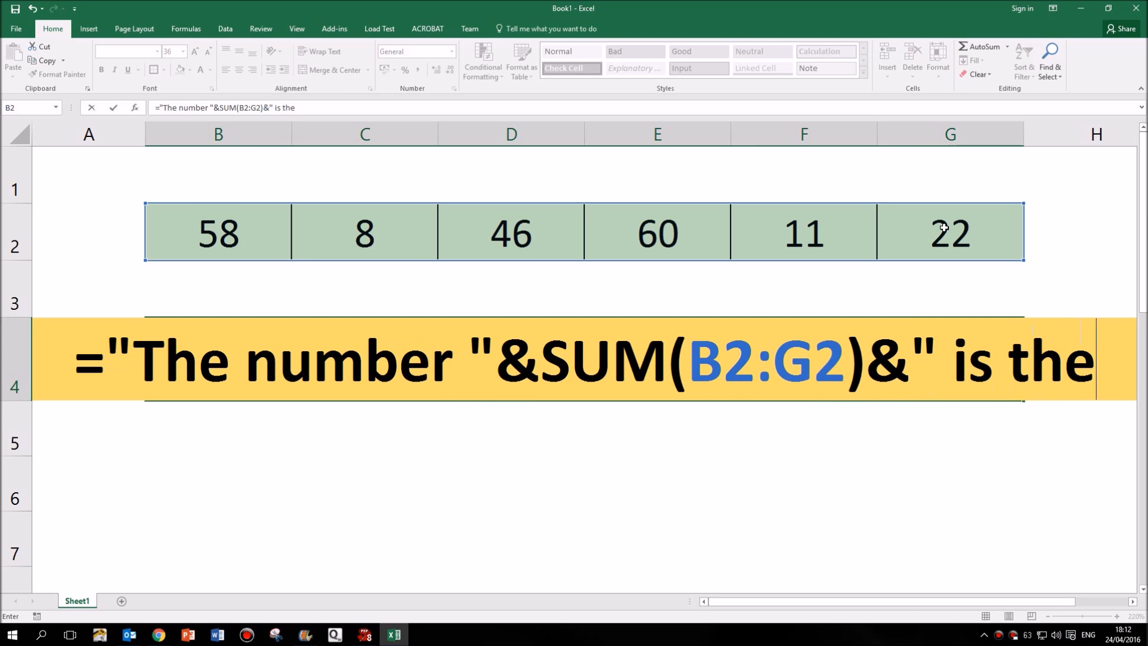
pyautogui.write('total"')
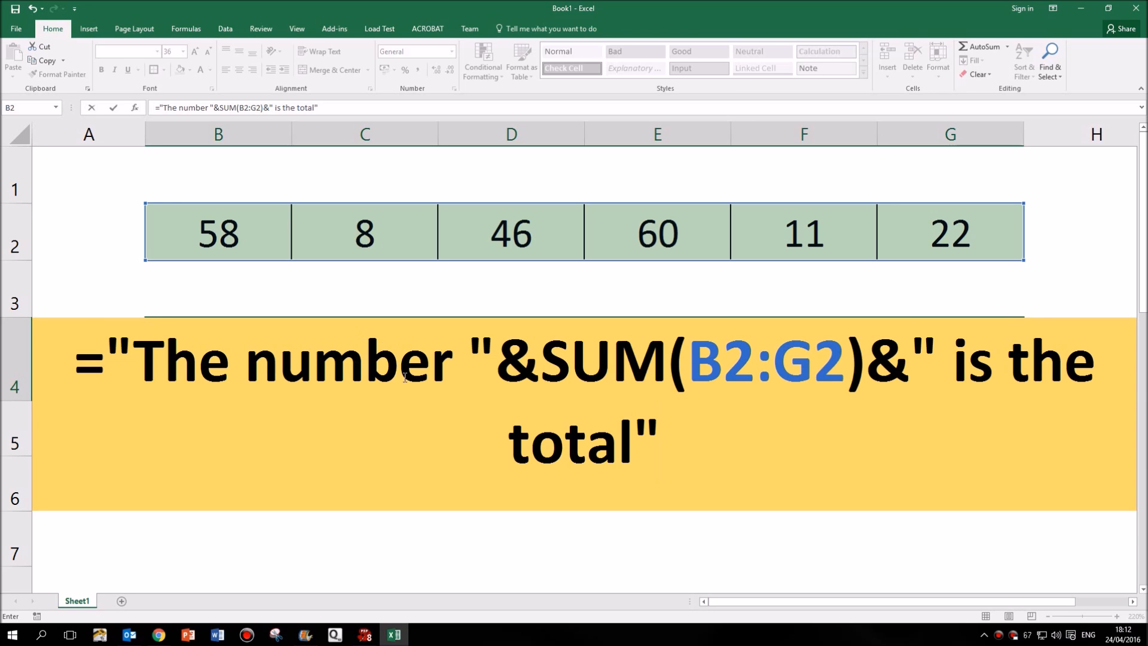
pyautogui.moveTo(642, 388)
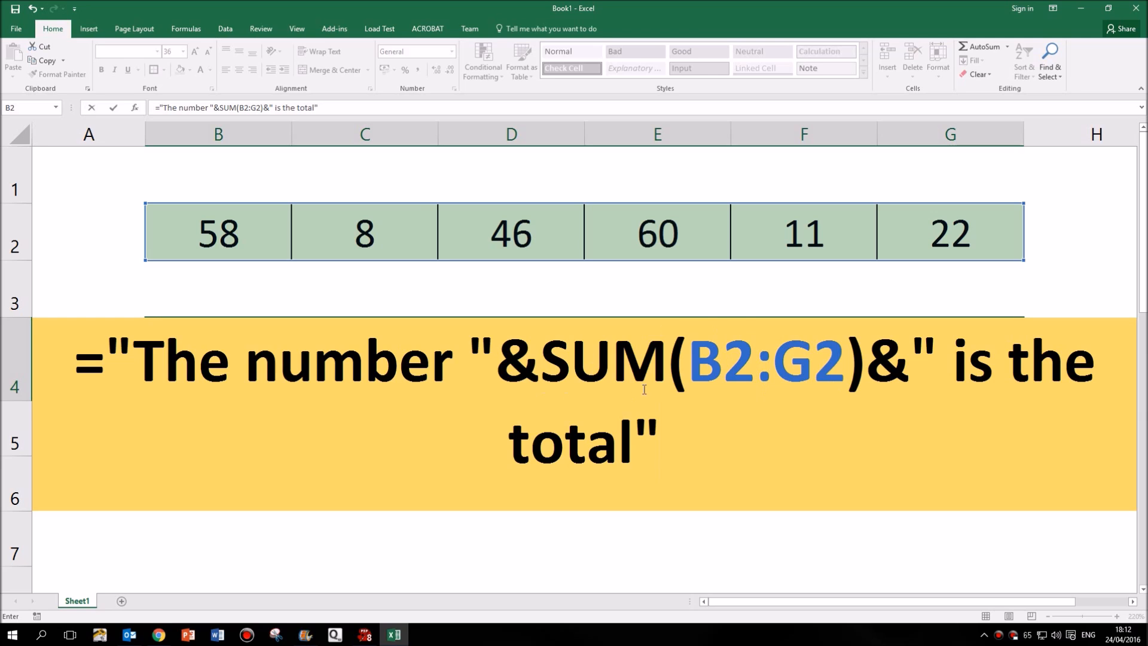
pyautogui.moveTo(966, 433)
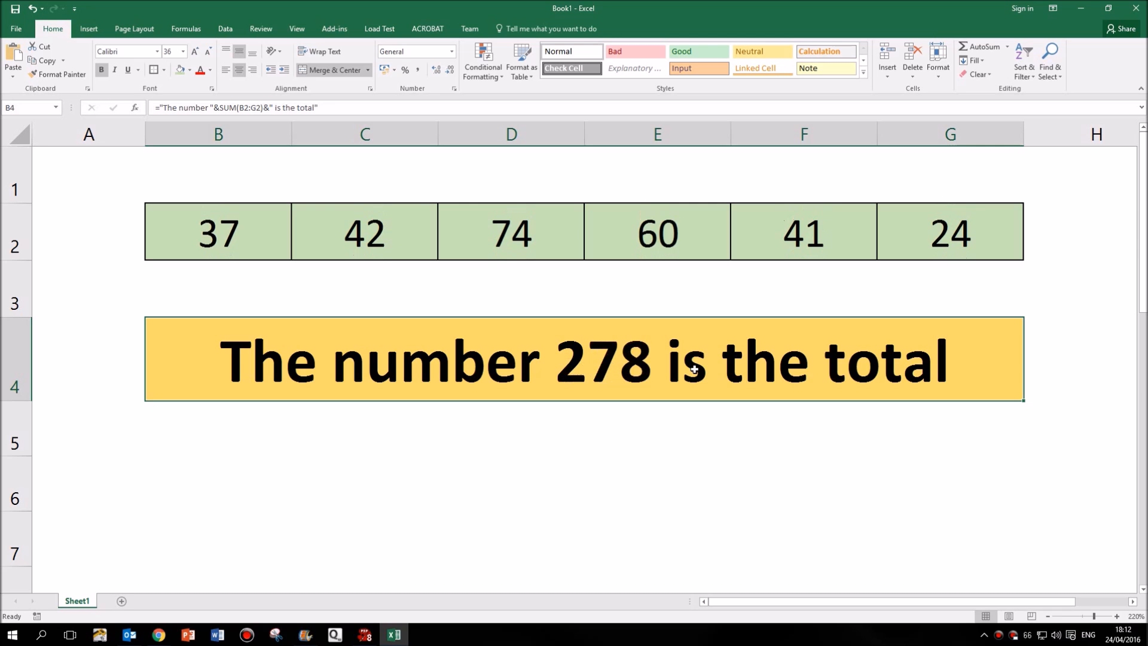
# - Recalculate with F9 so B4 shows "The number 283 is the total"
pyautogui.press('f9')
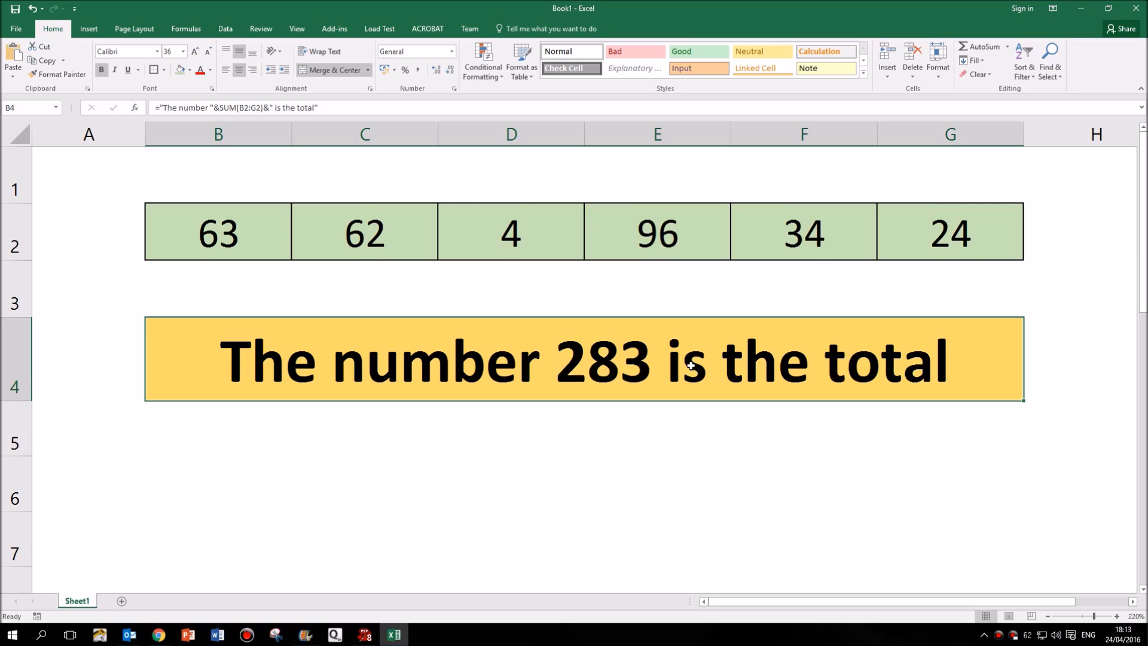
pyautogui.moveTo(431, 309)
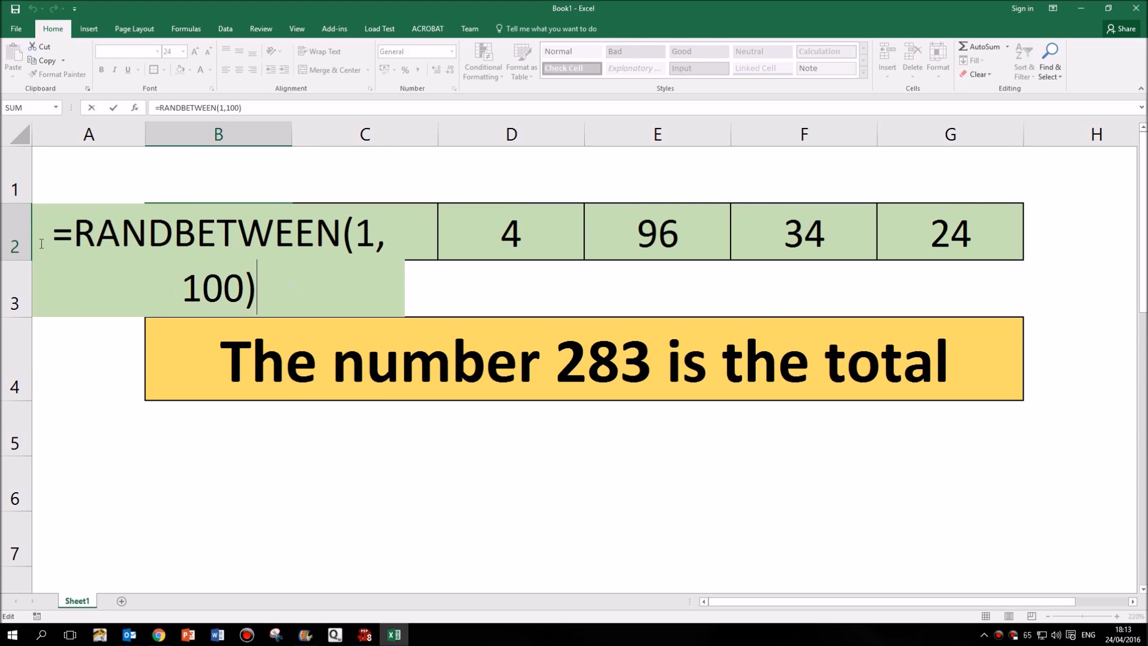
pyautogui.moveTo(310, 265)
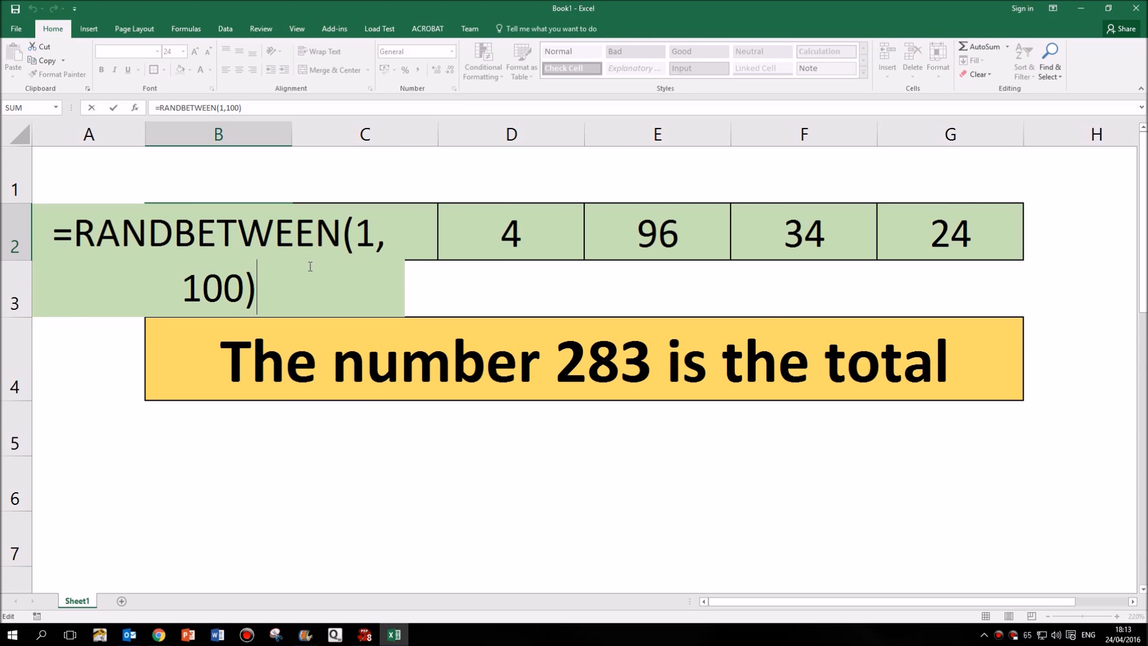